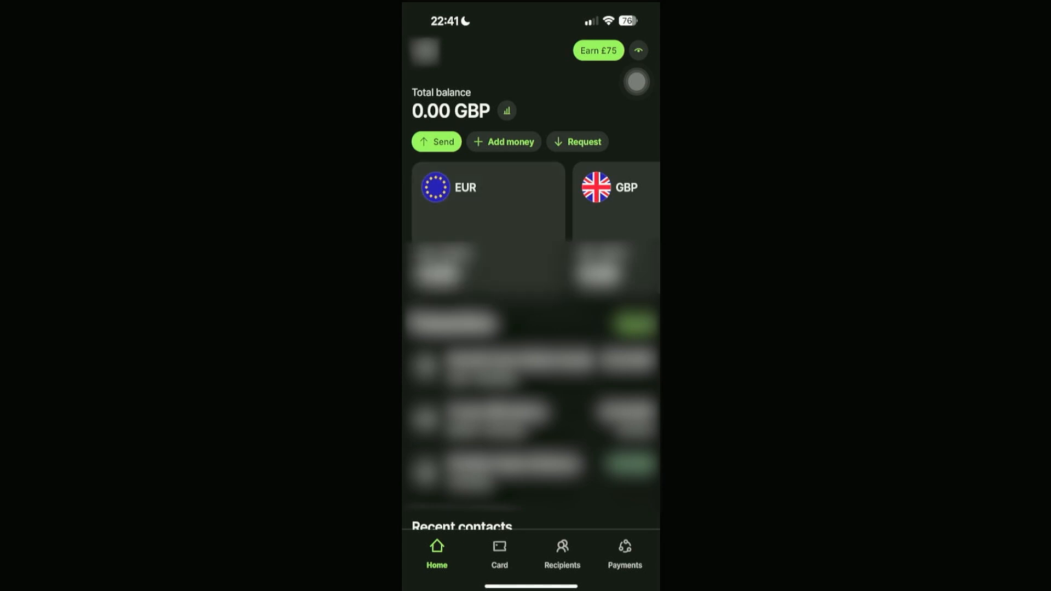
View the full EUR account details with IBAN, BIC and account holder from the EUR balance.
left_click(488, 187)
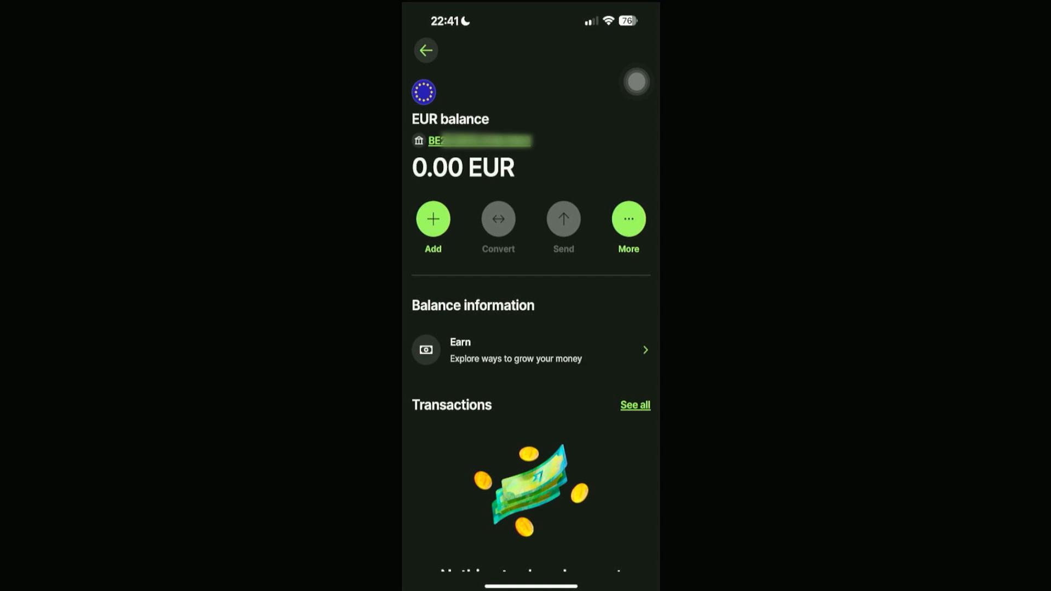
left_click(476, 141)
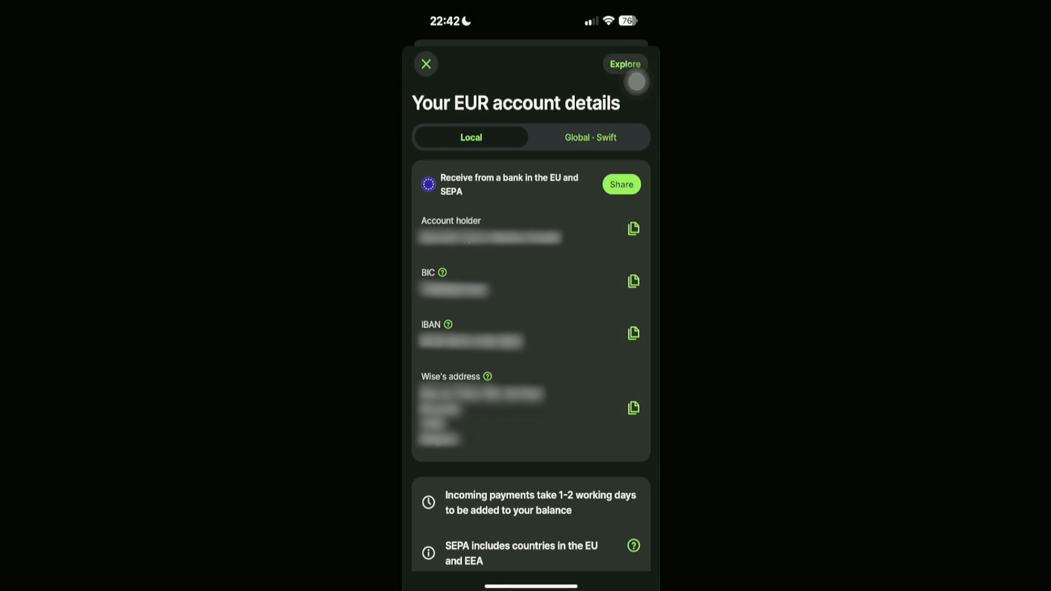
Check the GBP account details with sort code, account number and IBAN, then return Home.
left_click(424, 63)
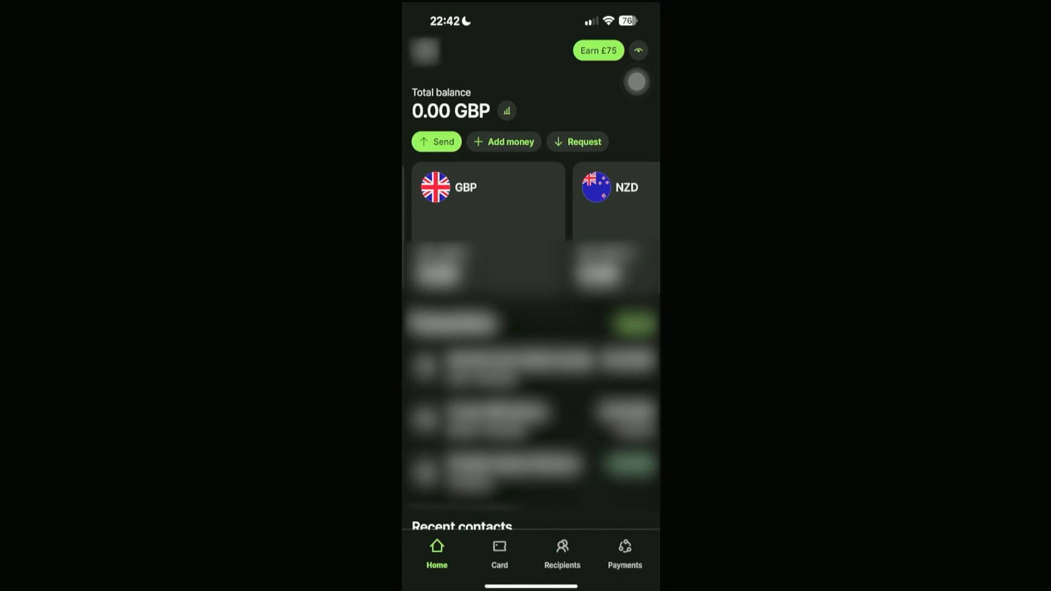
left_click(487, 201)
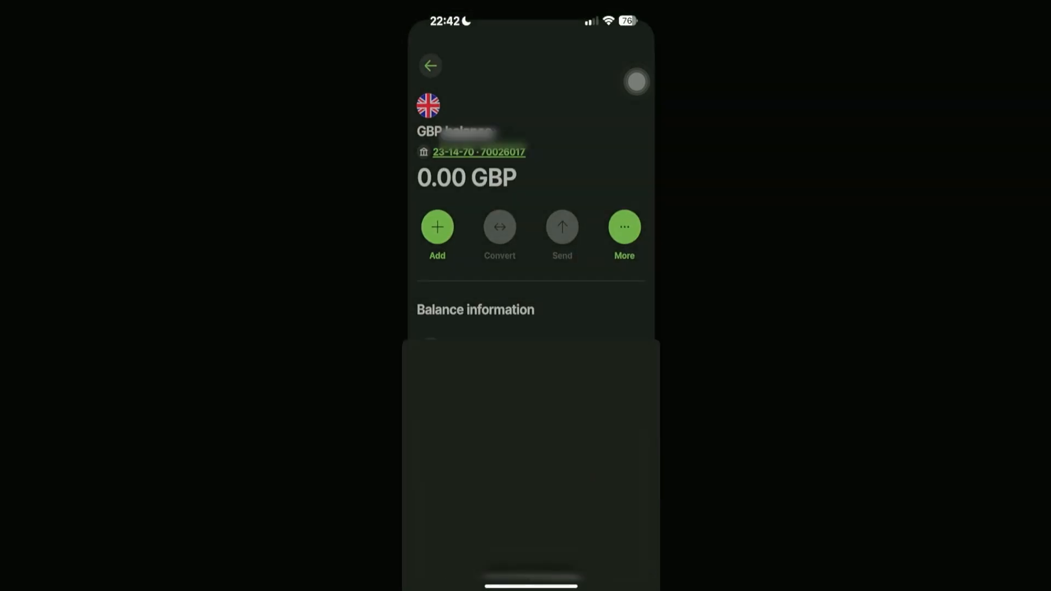
left_click(479, 151)
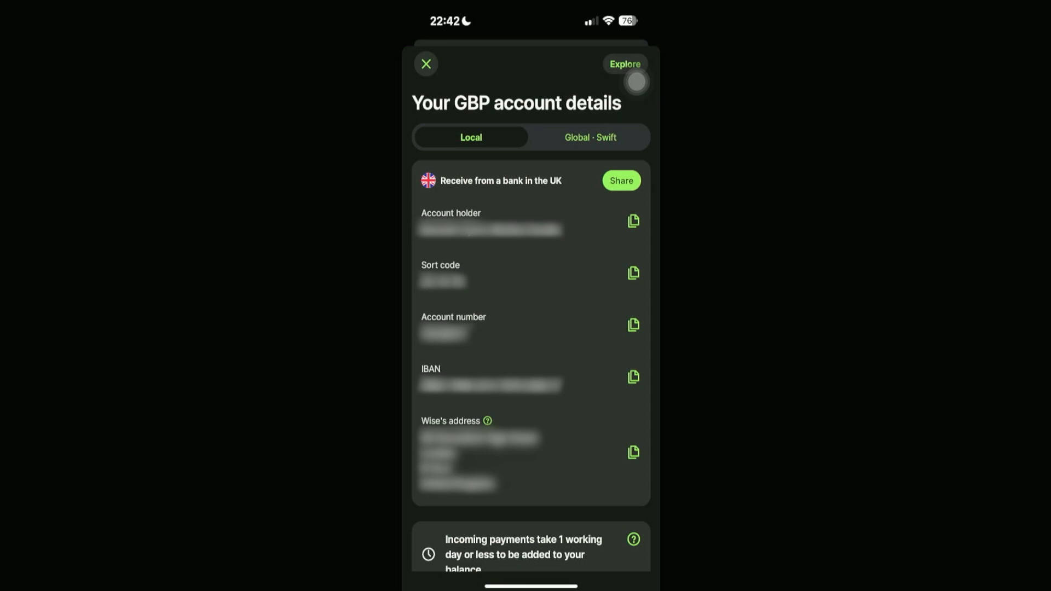
left_click(425, 63)
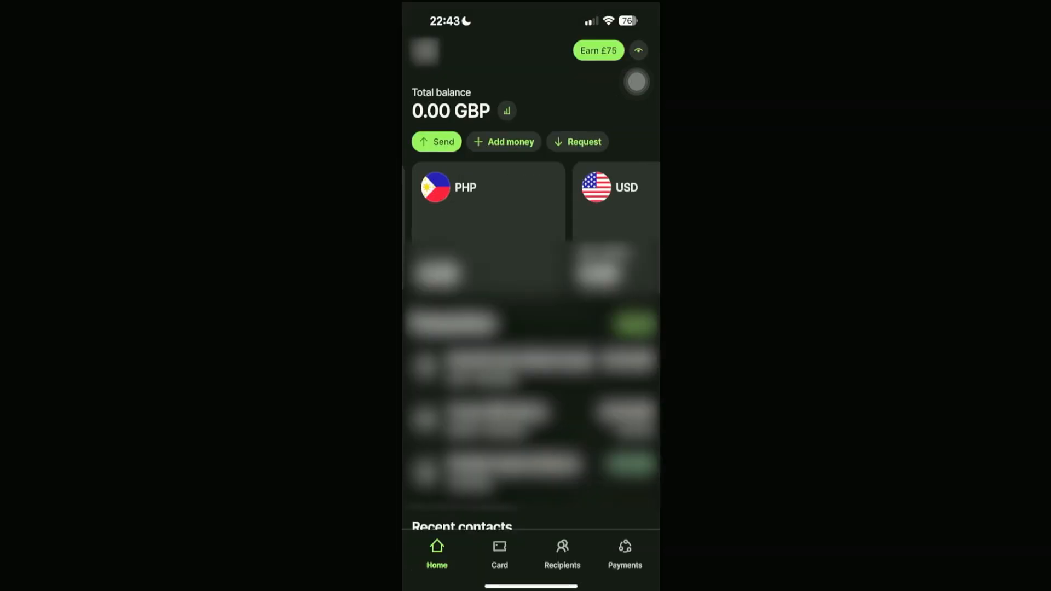
View the USD balance screen with its zero balance and recent transactions.
left_click(610, 202)
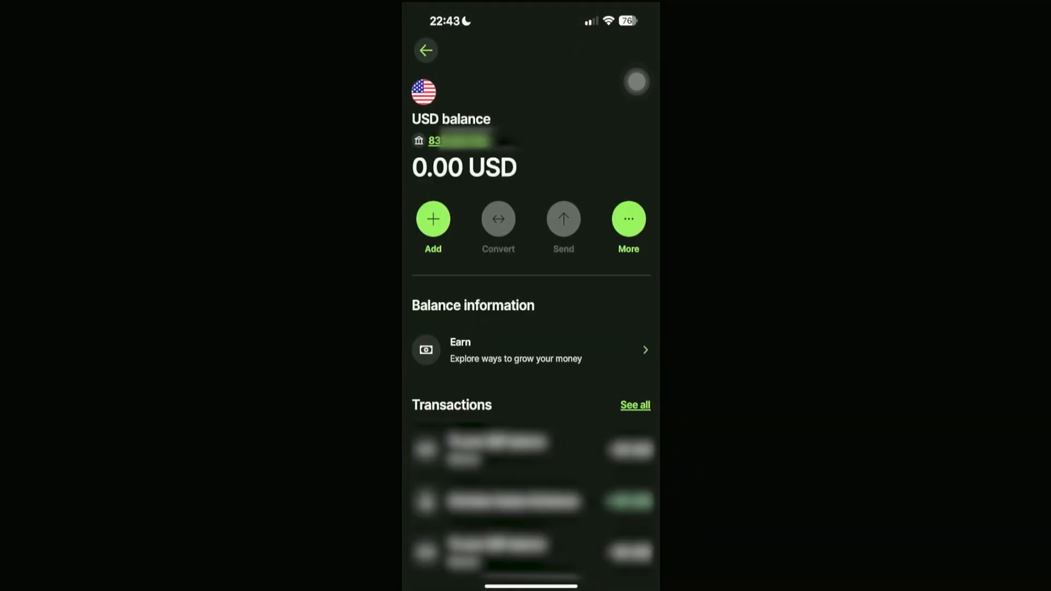